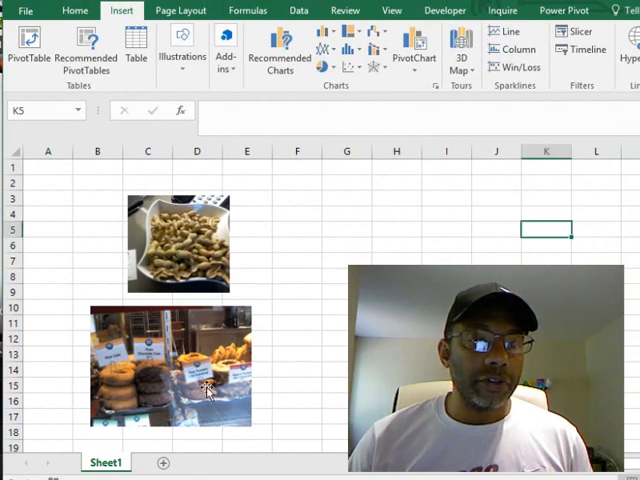
Select the doughnuts photo and begin inserting the coffee photo.
{"action": "left_click", "coordinate": [170, 370]}
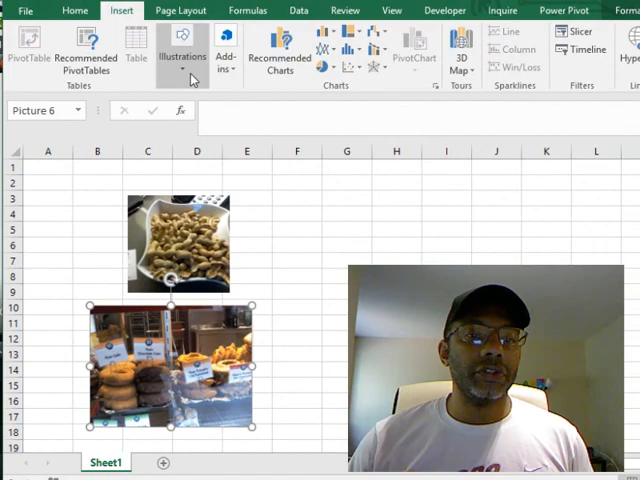
{"action": "left_click", "coordinate": [182, 52]}
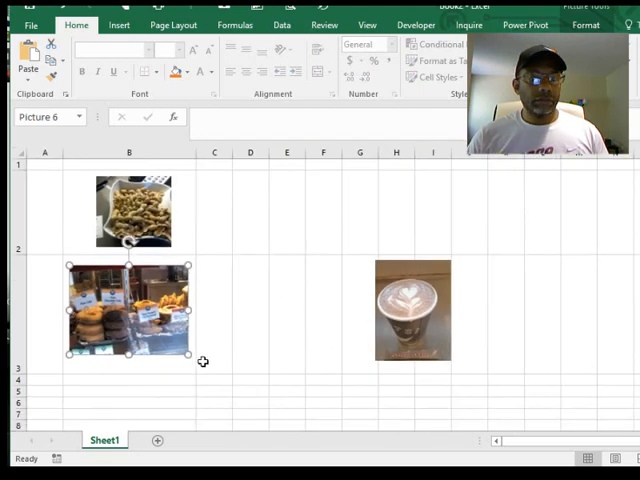
Move the coffee photo below the doughnuts and label A2 'peanuts' and A3 'doughnuts'.
{"action": "left_click_drag", "start_coordinate": [413, 310], "coordinate": [130, 405]}
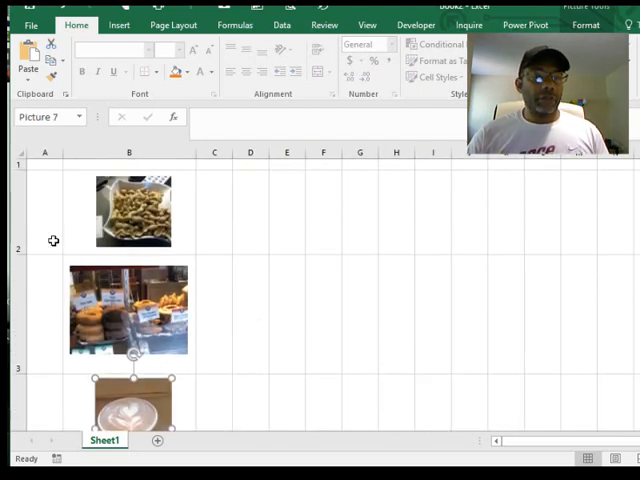
{"action": "mouse_move", "coordinate": [49, 219]}
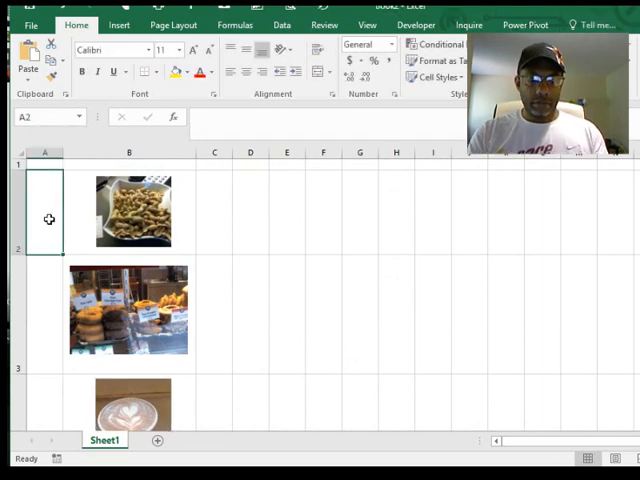
{"action": "type", "text": "peanuts"}
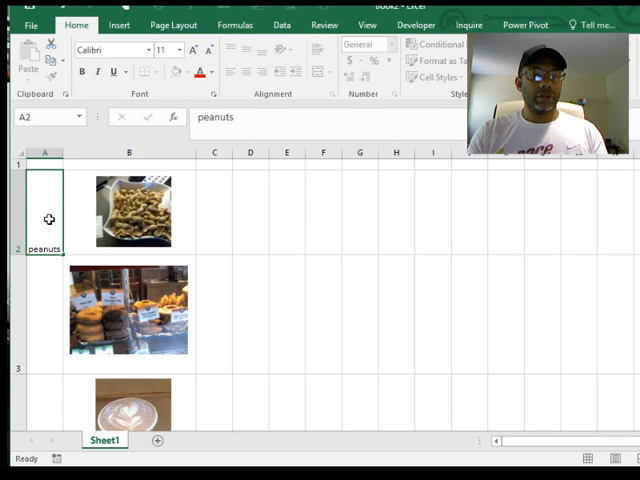
{"action": "type", "text": "dougn"}
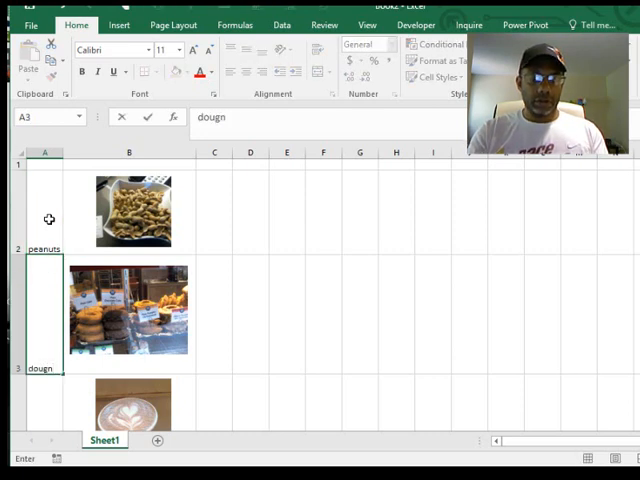
{"action": "type", "text": "t"}
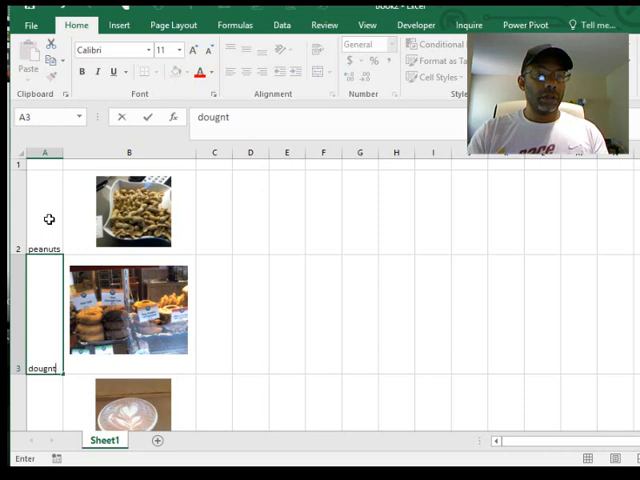
{"action": "key", "text": "Backspace"}
{"action": "type", "text": "hnuts"}
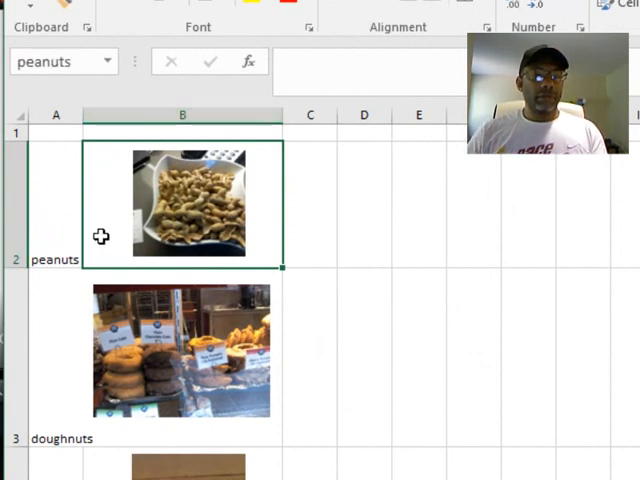
Name cell B3 'doughnuts' in the Name Box, then scroll toward column J.
{"action": "left_click", "coordinate": [182, 350]}
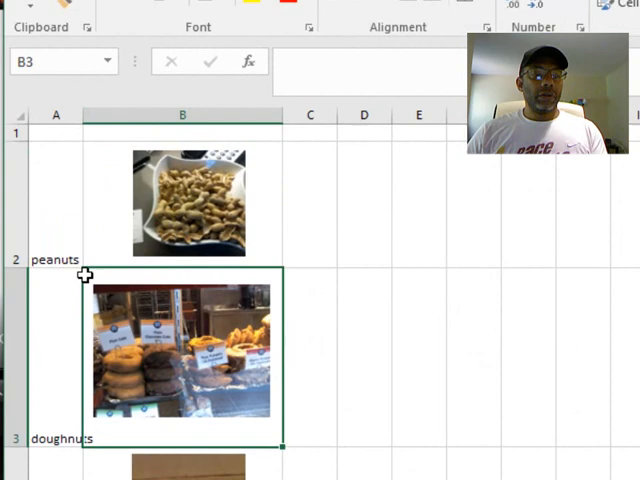
{"action": "mouse_move", "coordinate": [458, 337]}
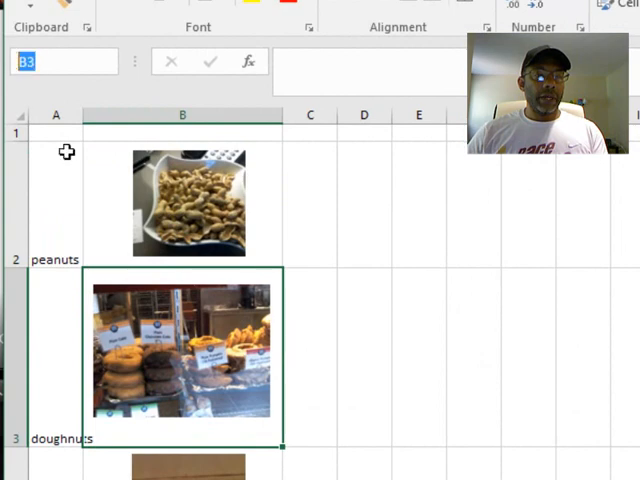
{"action": "mouse_move", "coordinate": [575, 406]}
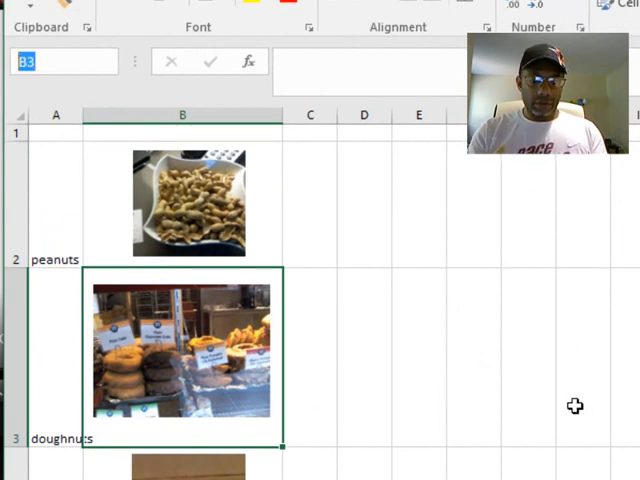
{"action": "type", "text": "d"}
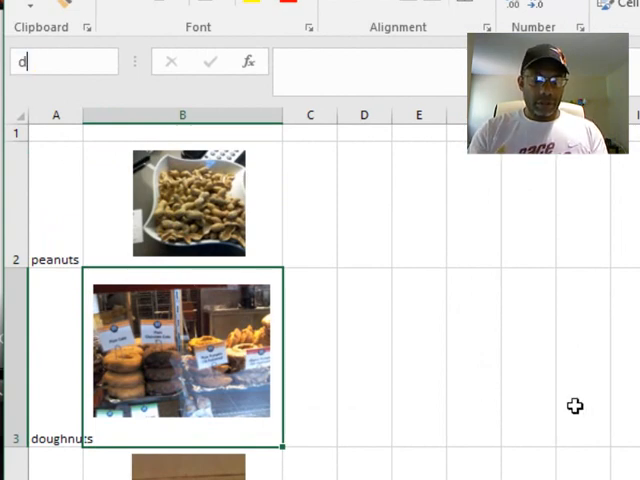
{"action": "type", "text": "oughnuts"}
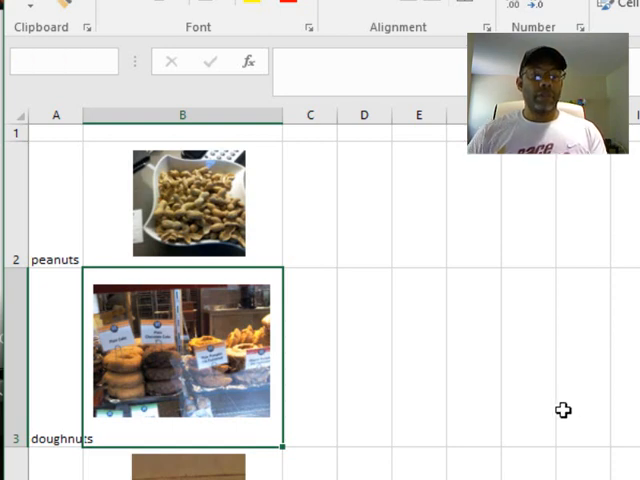
{"action": "scroll", "scroll_direction": "down", "scroll_amount": 3}
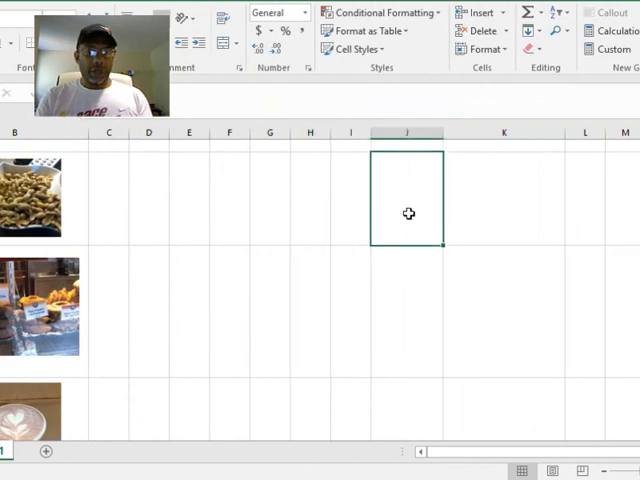
Enter 'peanuts' in J2 and paste the B2 photo into K2 as a linked picture.
{"action": "type", "text": "peanuts"}
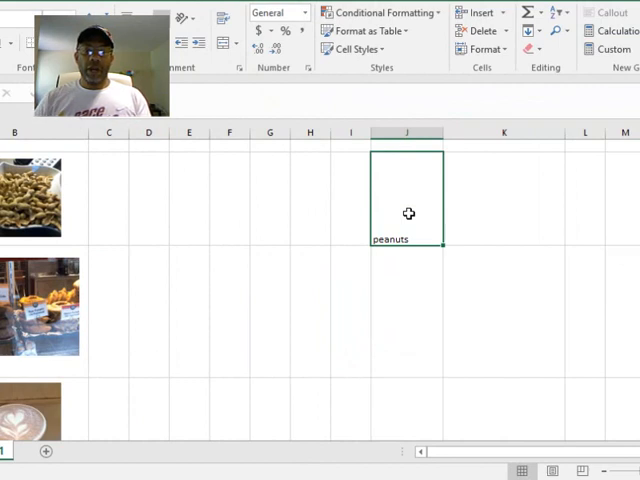
{"action": "left_click", "coordinate": [504, 197]}
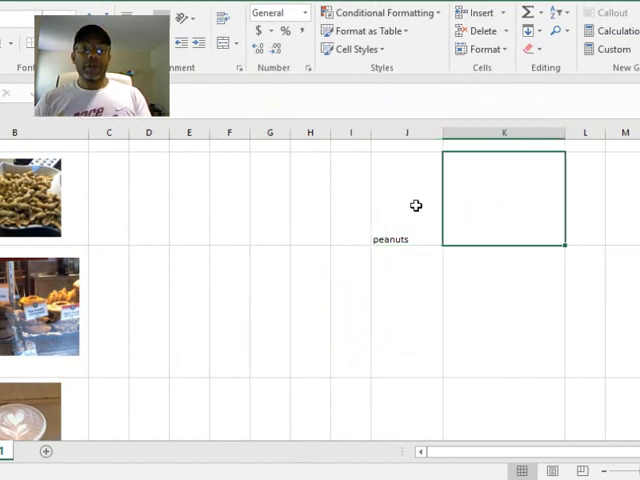
{"action": "mouse_move", "coordinate": [503, 196]}
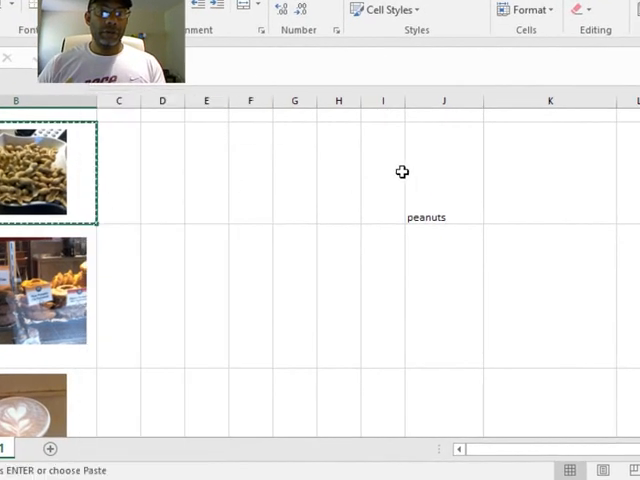
{"action": "right_click", "coordinate": [402, 172]}
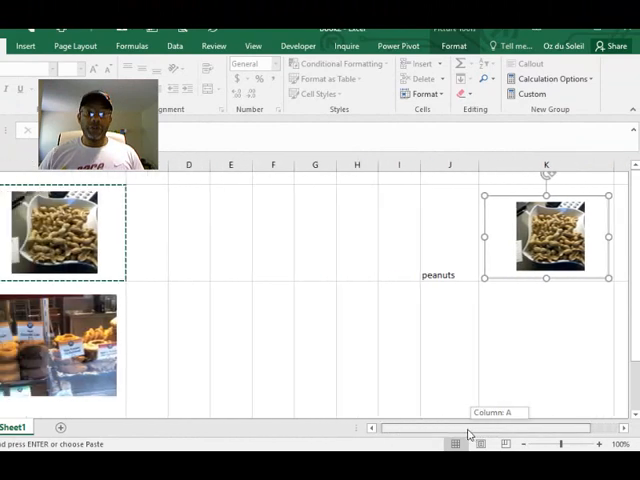
Define a name 'choice' referring to =INDIRECT(Sheet1!$J$2).
{"action": "left_click", "coordinate": [131, 46]}
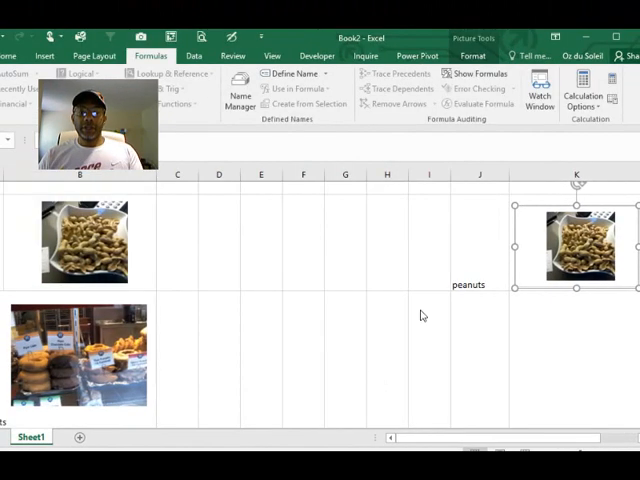
{"action": "left_click", "coordinate": [291, 73]}
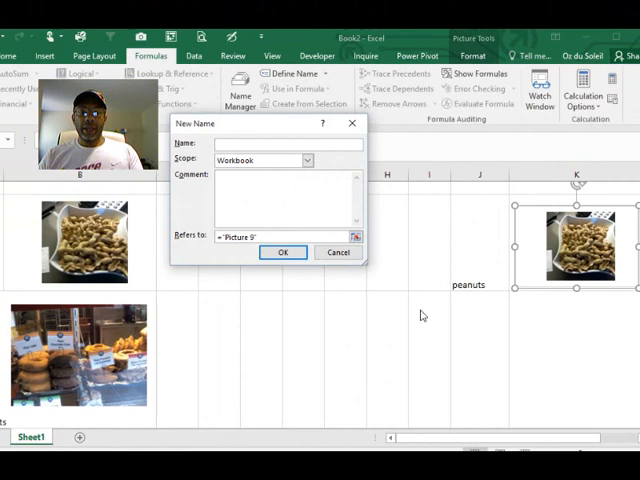
{"action": "type", "text": "choid"}
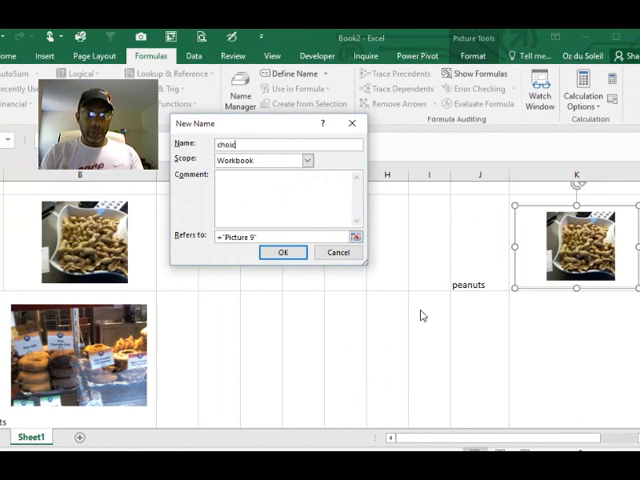
{"action": "type", "text": "choice"}
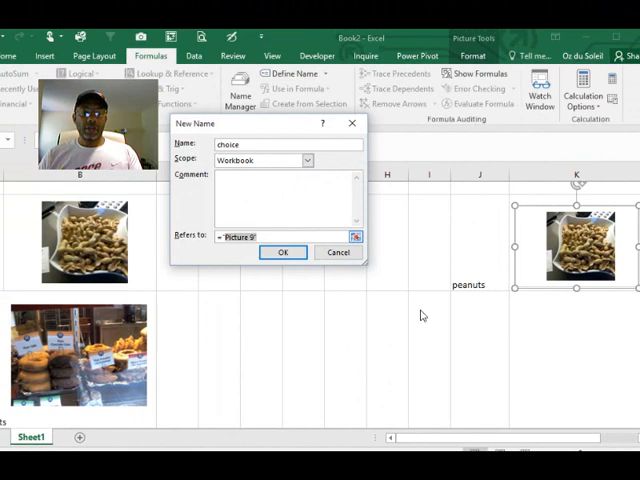
{"action": "type", "text": "=indirect(Sheet1!$J$2"}
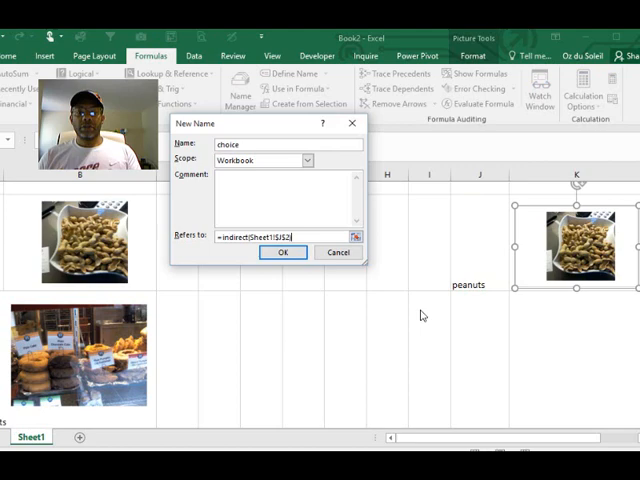
{"action": "left_click", "coordinate": [284, 251]}
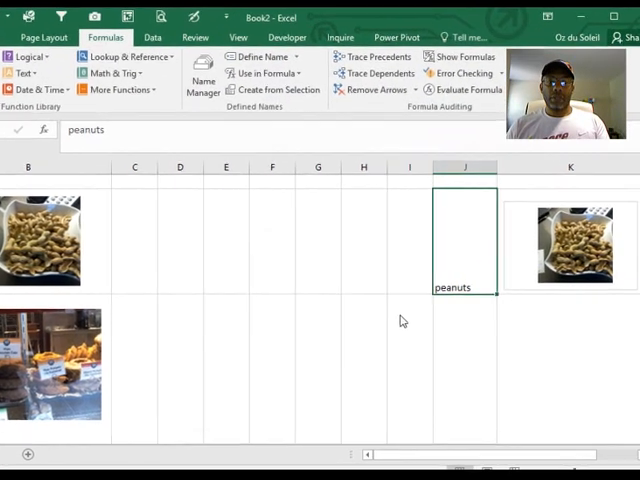
Set the linked picture's source to =choice and test it with coffee and doughnuts in J2.
{"action": "left_click", "coordinate": [570, 245]}
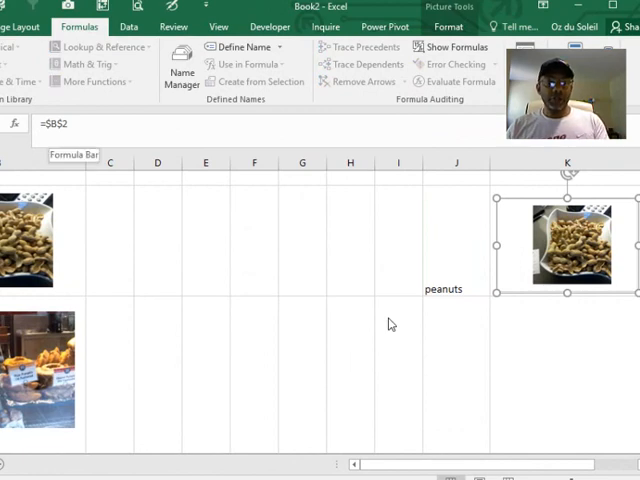
{"action": "type", "text": "choic"}
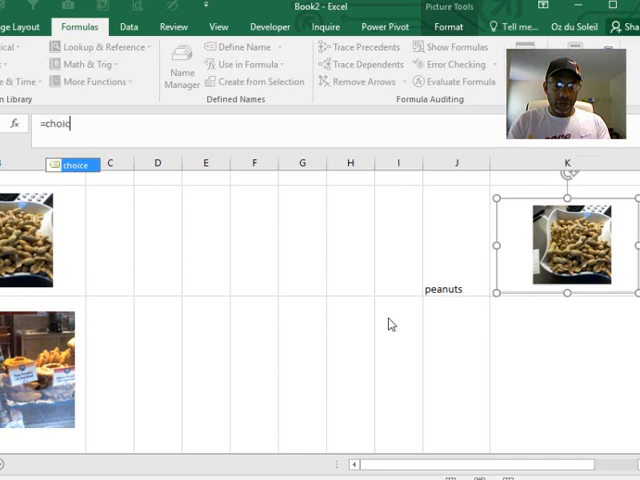
{"action": "type", "text": "e"}
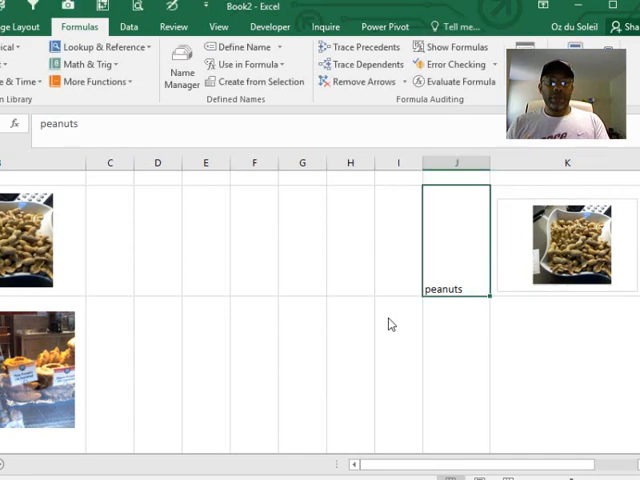
{"action": "type", "text": "co"}
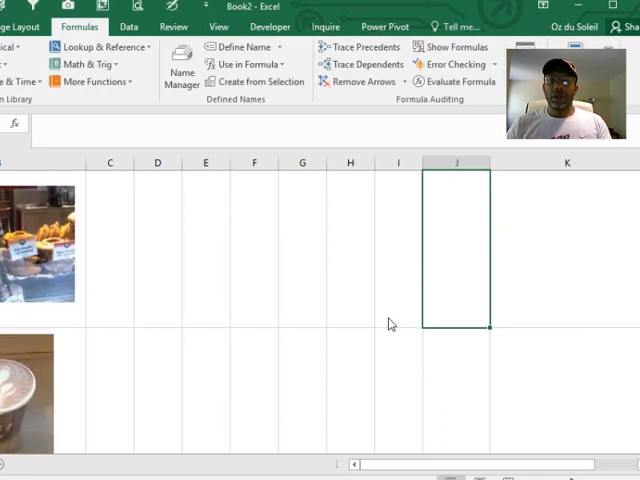
{"action": "type", "text": "doughnuts"}
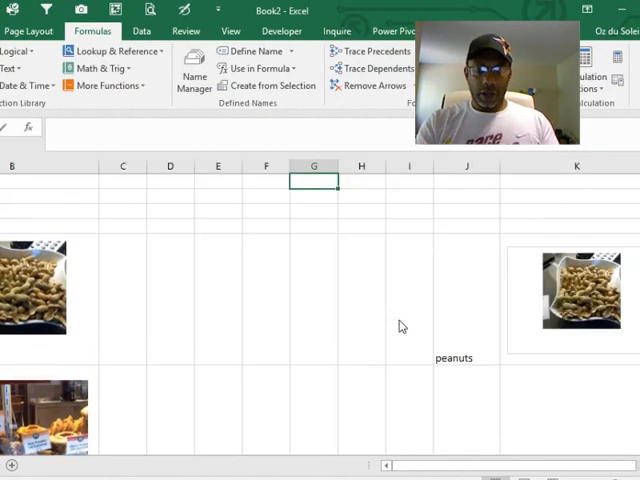
Build the Item/Votes table (Peanuts 3, Coffee 8, Doughnuts 1) and enter =MAX(F2:F4) in I2.
{"action": "type", "text": "Item"}
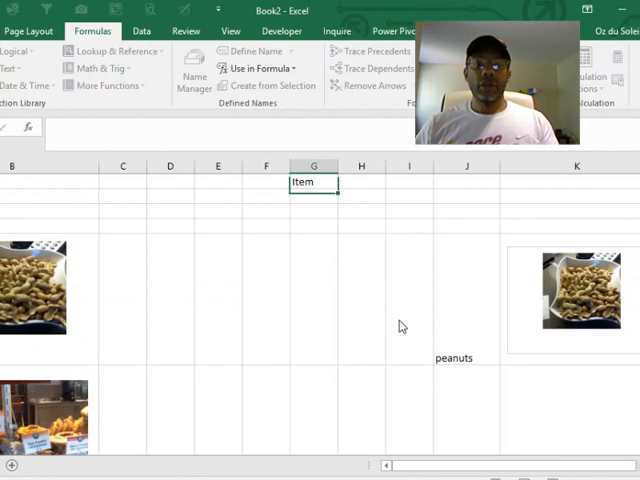
{"action": "type", "text": "Peanut"}
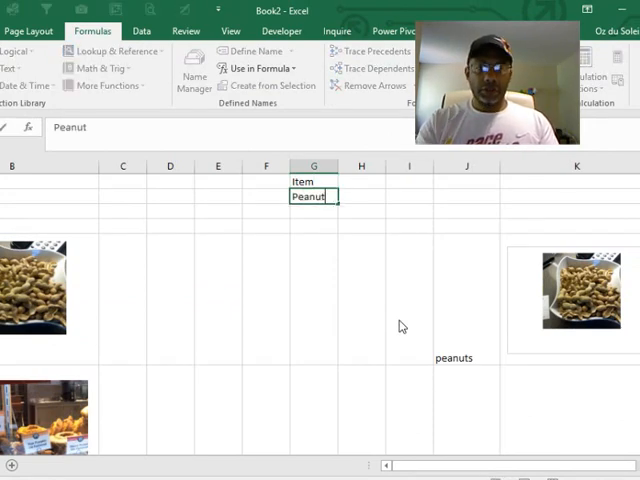
{"action": "type", "text": "Coffee"}
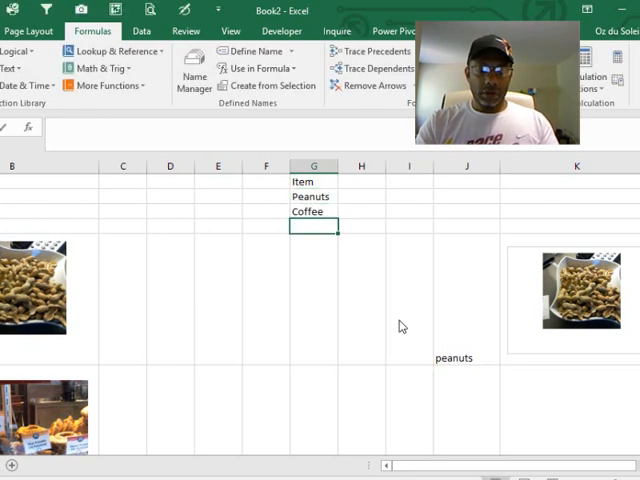
{"action": "type", "text": "Doughnuts"}
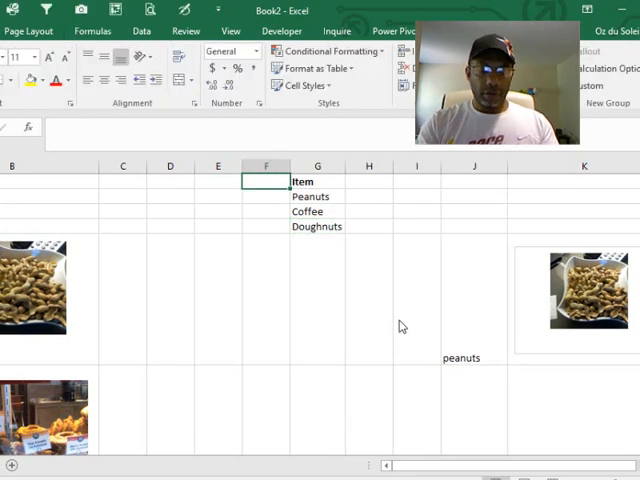
{"action": "type", "text": "Votes"}
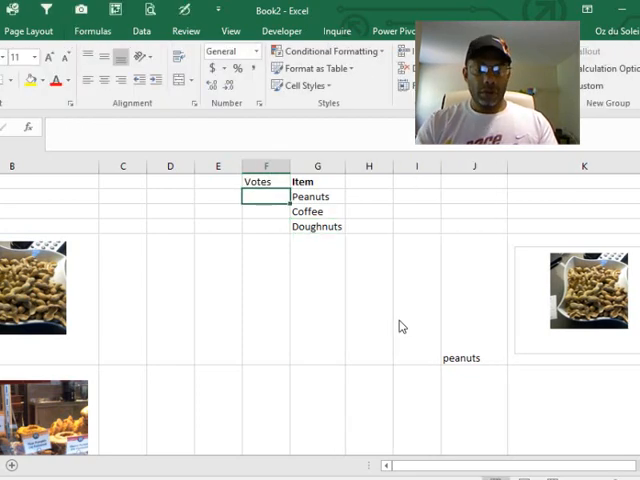
{"action": "type", "text": "8"}
{"action": "left_click", "coordinate": [417, 196]}
{"action": "type", "text": "="}
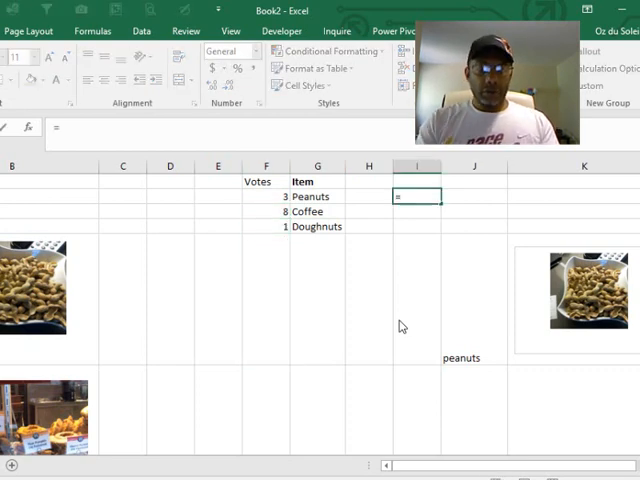
{"action": "type", "text": "max"}
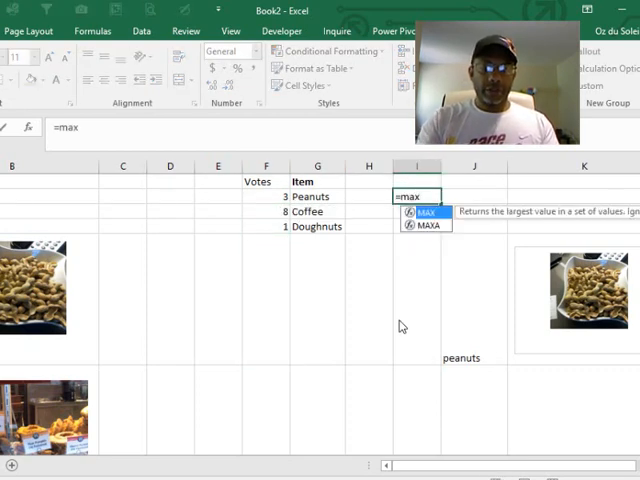
{"action": "type", "text": "("}
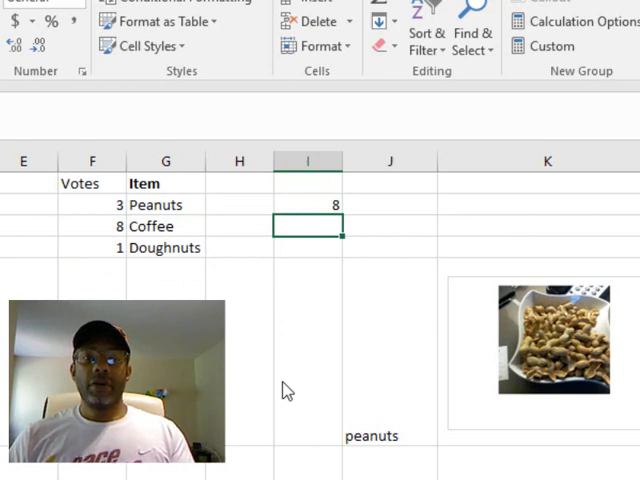
Enter =VLOOKUP(I2,F2:G4,2,FALSE) in I3 to return the top-voted item.
{"action": "type", "text": "="}
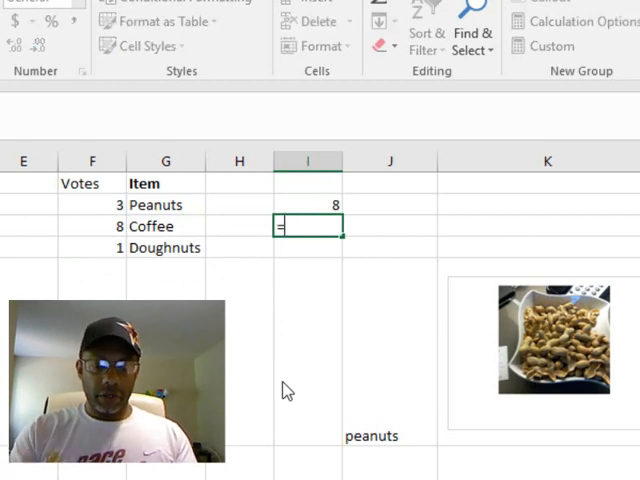
{"action": "type", "text": "=vlookup("}
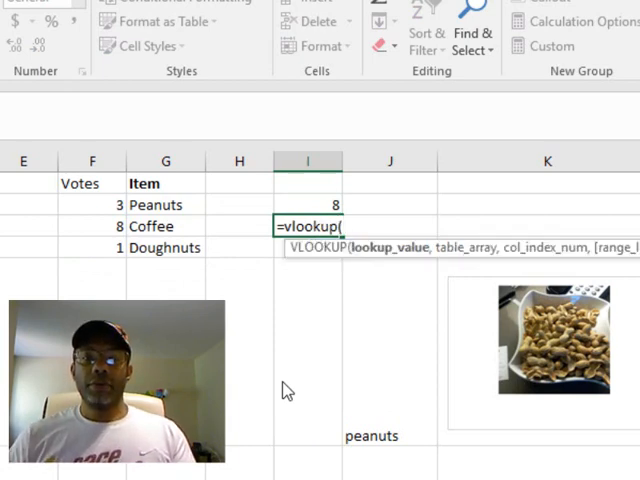
{"action": "left_click", "coordinate": [308, 204]}
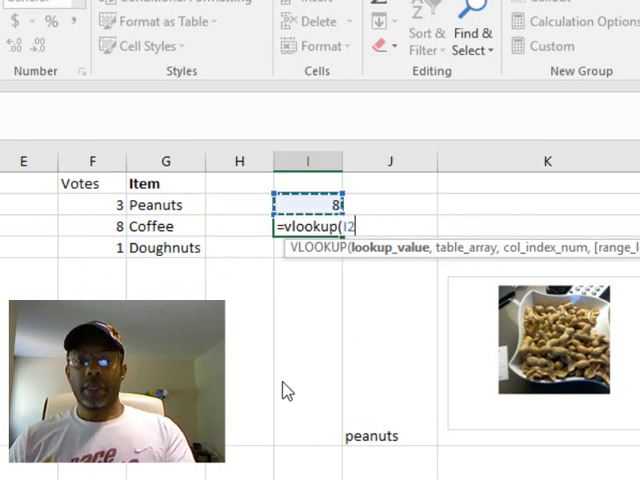
{"action": "type", "text": ",F2:G4"}
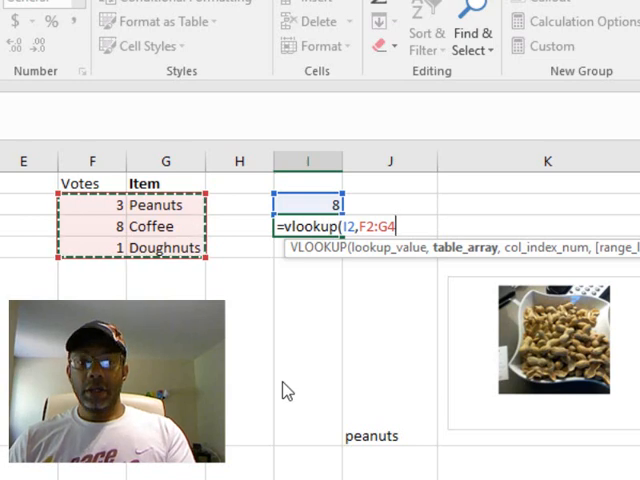
{"action": "type", "text": ","}
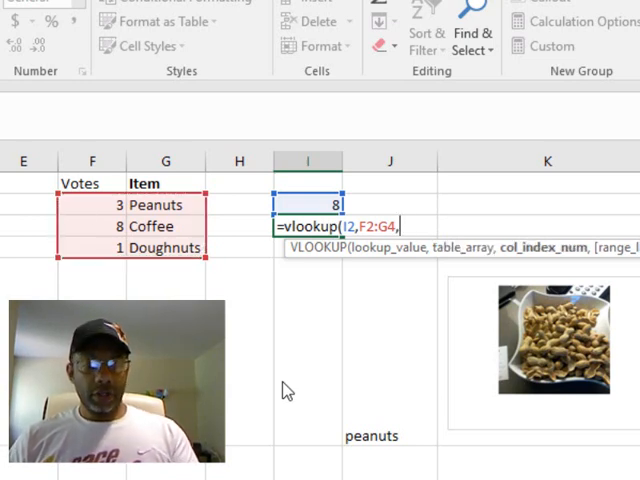
{"action": "type", "text": "2"}
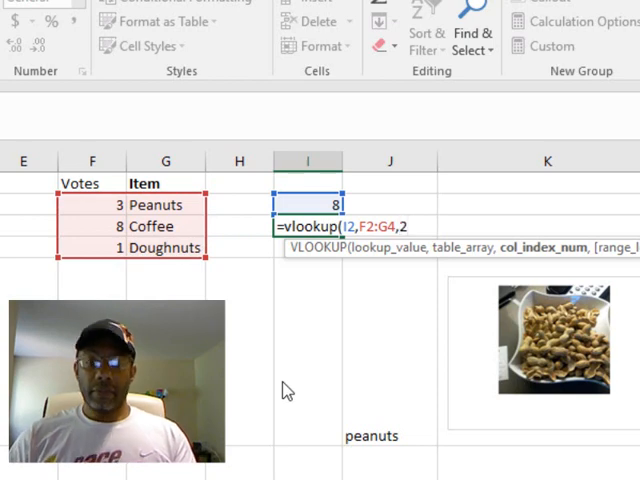
{"action": "type", "text": ",false"}
{"action": "left_click", "coordinate": [92, 247]}
{"action": "type", "text": "20"}
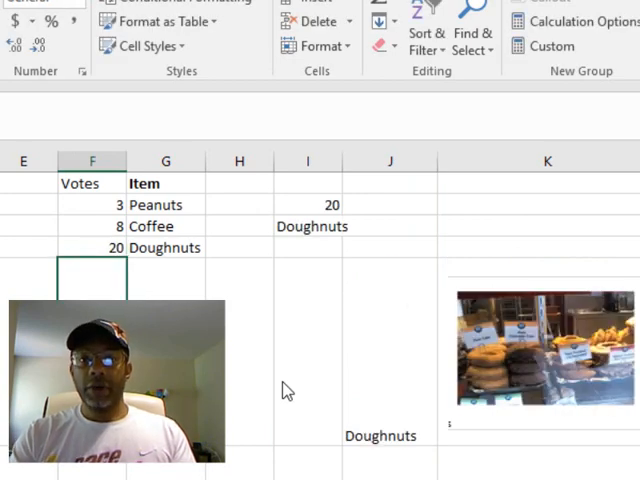
Change the Peanuts votes to 94 and start raising Coffee's votes to 100.
{"action": "left_click", "coordinate": [92, 204]}
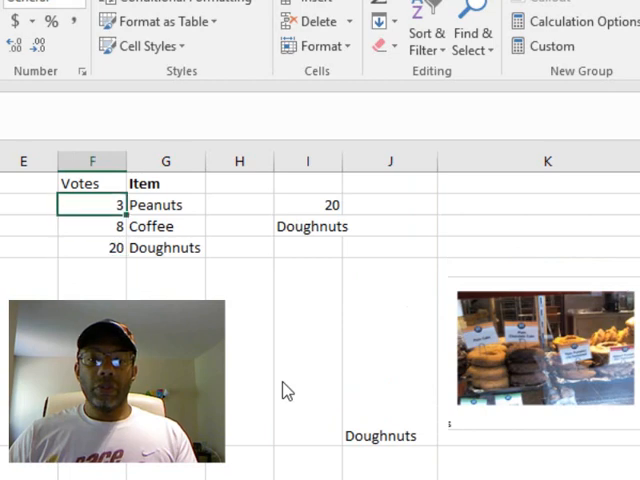
{"action": "type", "text": "94"}
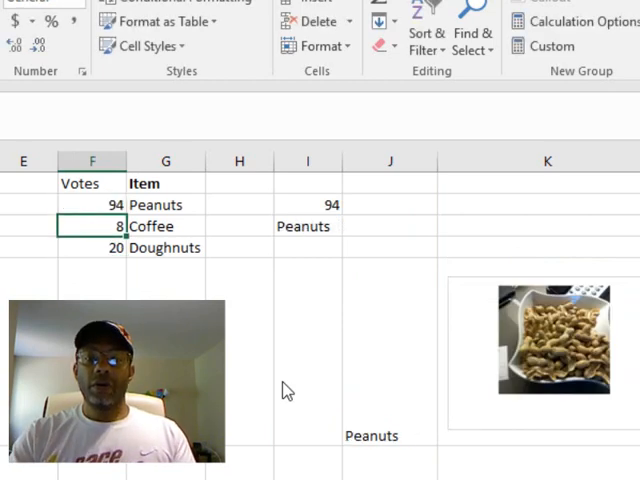
{"action": "type", "text": "100"}
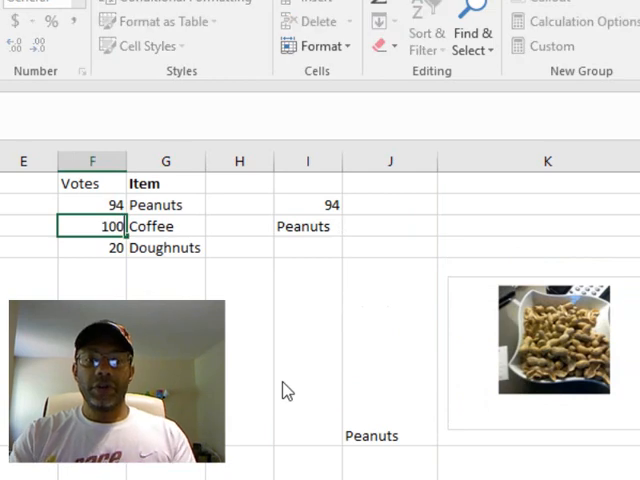